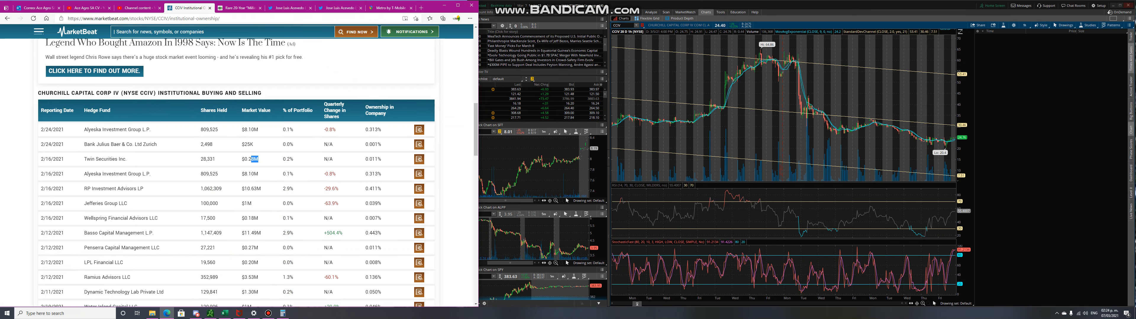
Step: Bring CCIV's quarterly institutional buying and selling chart with its 2021 bars into view
{"action": "scroll", "scroll_direction": "down", "scroll_amount": 3}
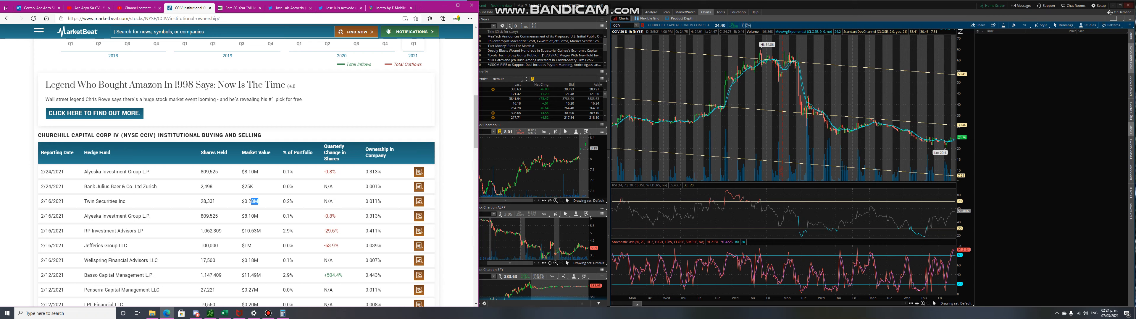
{"action": "scroll", "scroll_direction": "down", "scroll_amount": 3}
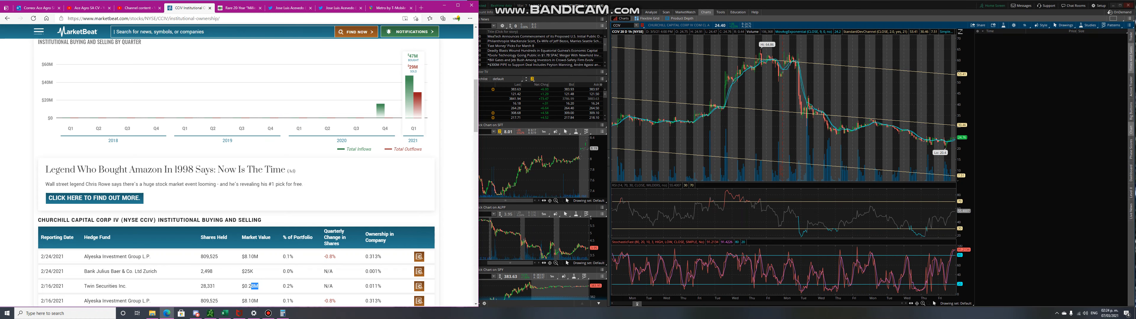
Step: Scroll to the buying and selling table starting at the 2/24/2021 Alyeska Investment Group entry
{"action": "scroll", "scroll_direction": "down", "scroll_amount": 3}
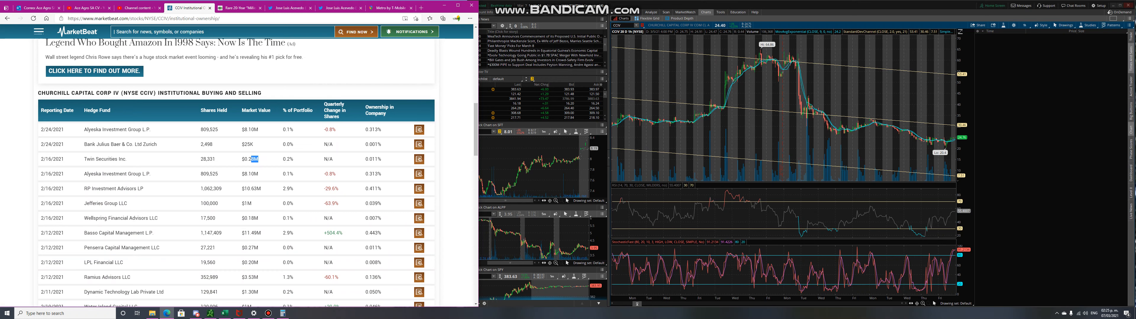
{"action": "left_click", "coordinate": [1091, 313]}
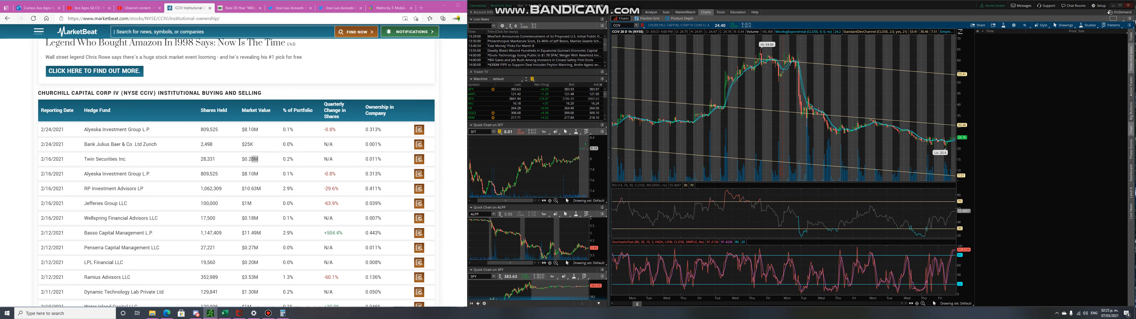
Step: Scroll to the table's last rows, down to the 11/12/2020 Kaapus Management entry
{"action": "scroll", "scroll_direction": "down", "scroll_amount": 3}
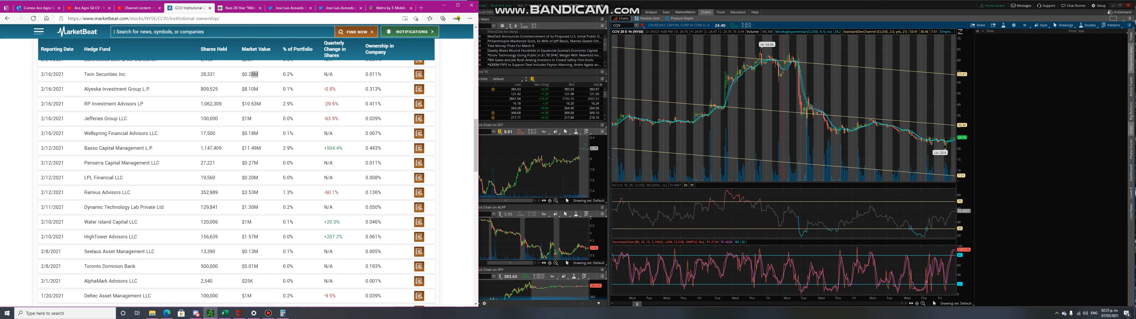
{"action": "scroll", "scroll_direction": "down", "scroll_amount": 3}
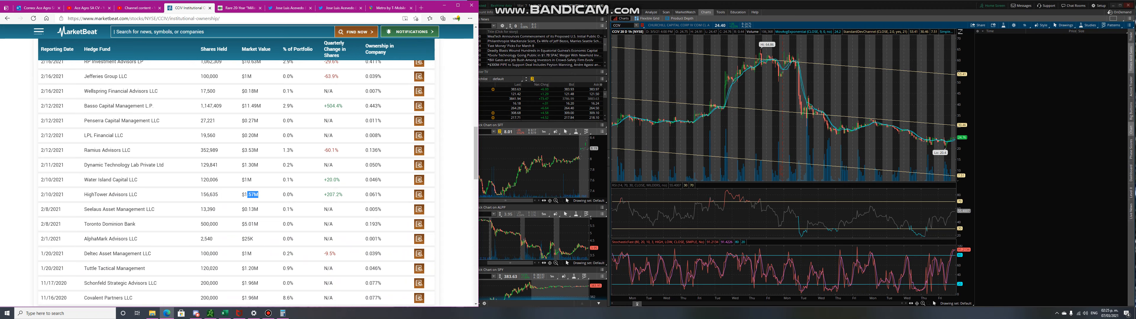
{"action": "scroll", "scroll_direction": "down", "scroll_amount": 3}
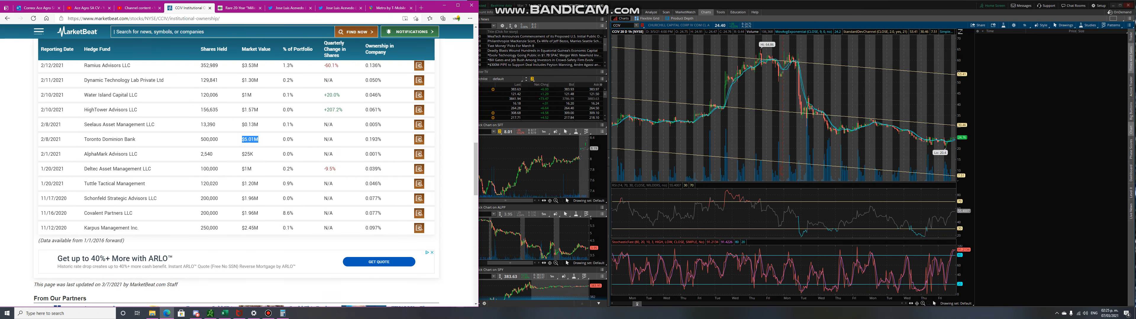